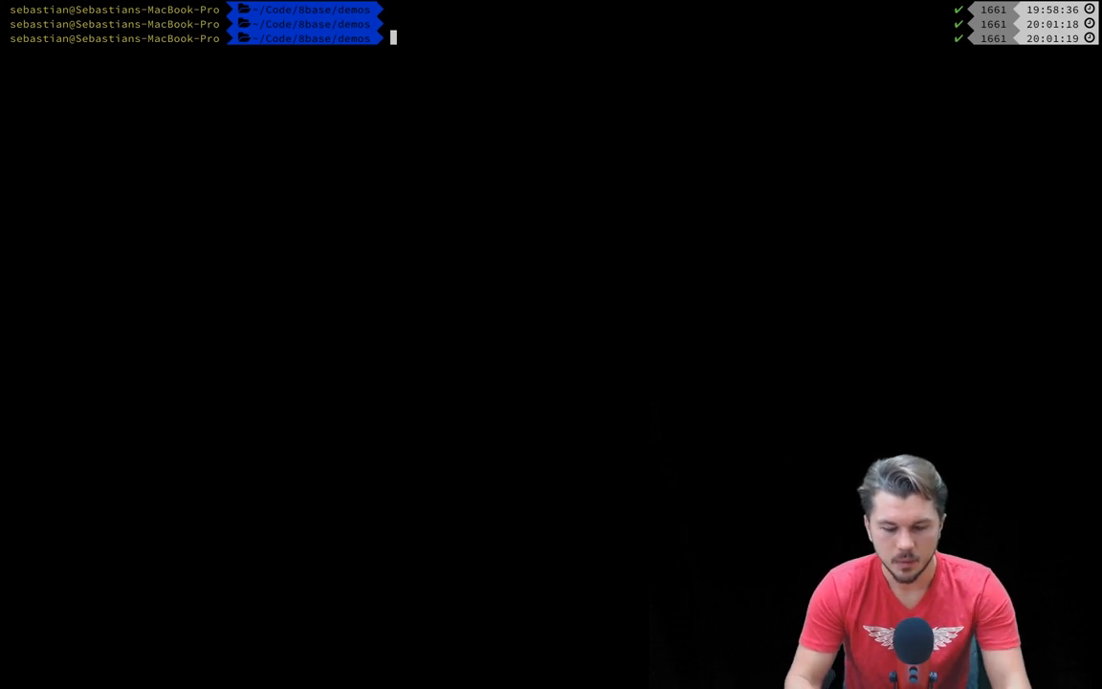
# Step: Install the 8base CLI globally with npm and show its command help
pyautogui.write('npm install 8base -g')
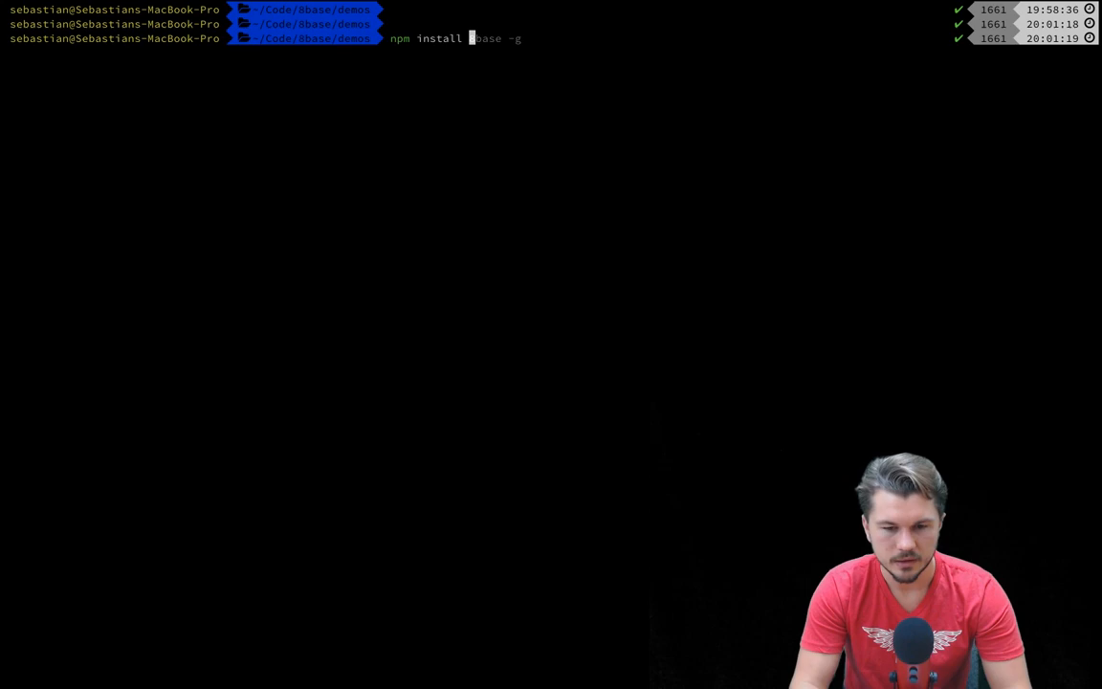
pyautogui.write('8base -')
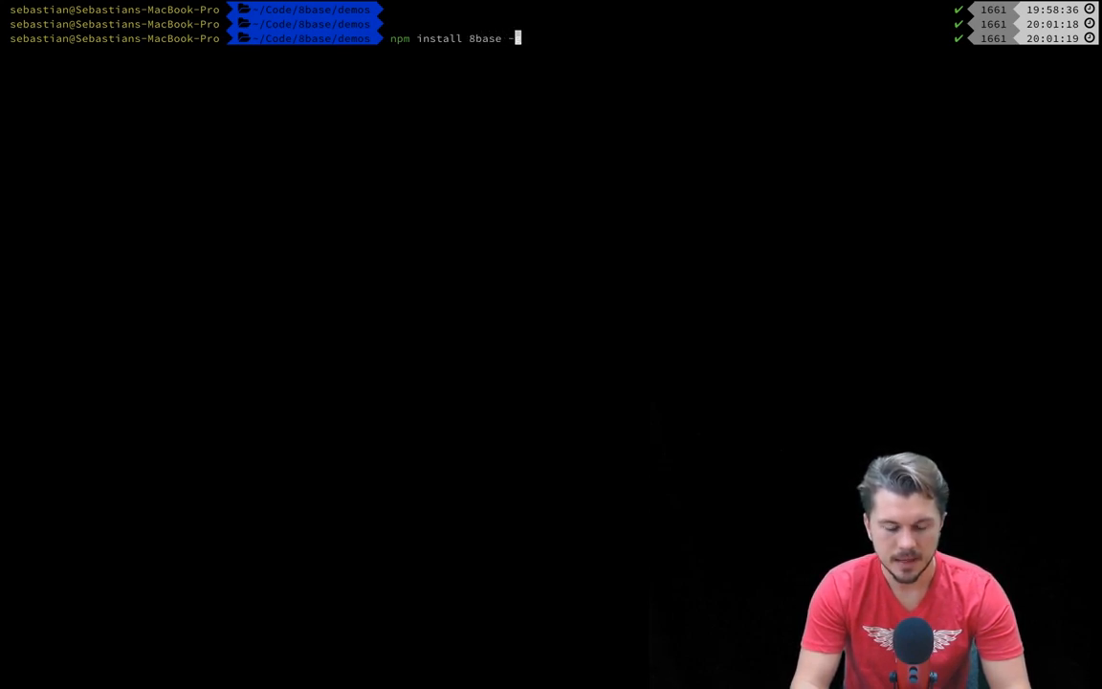
pyautogui.write('g')
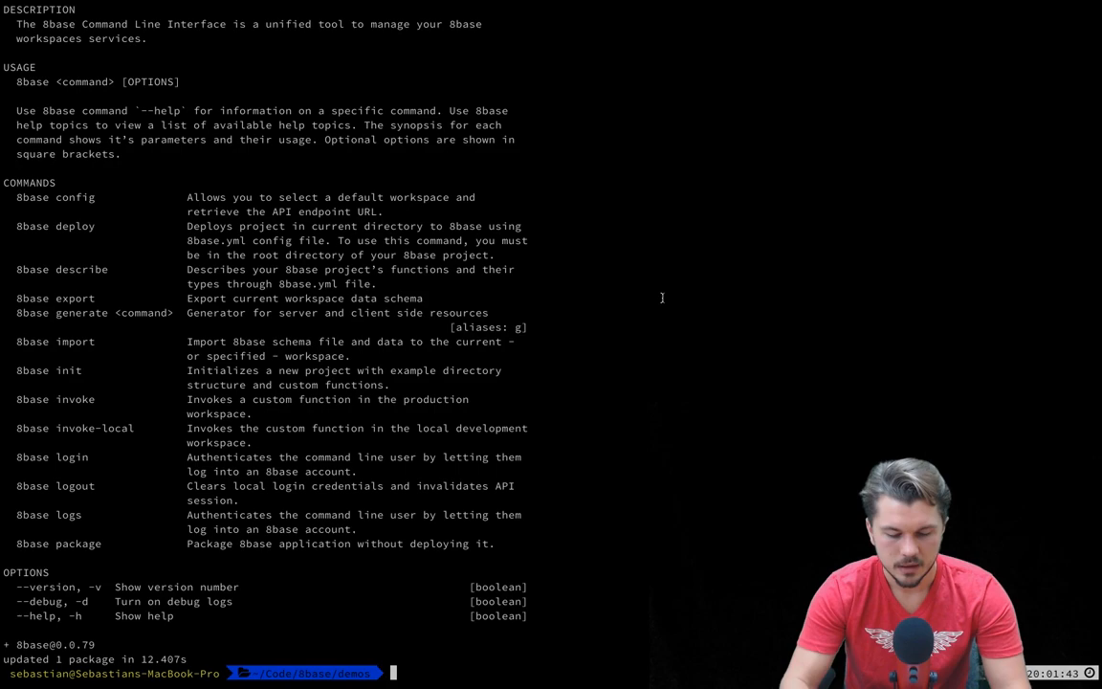
# Step: Enter 8base init my-project, then clear the screen back to an empty prompt
pyautogui.write('8base init my-project')
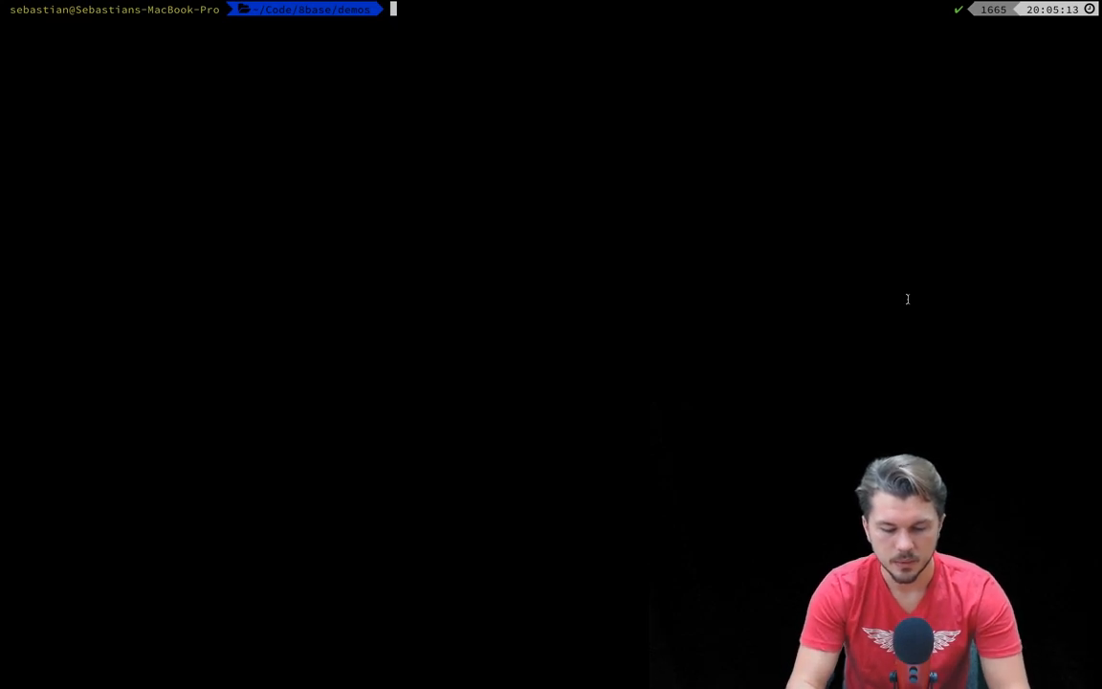
# Step: Log out and back in with 8base login, attempting the saved email and password sign-in
pyautogui.write('8base logout')
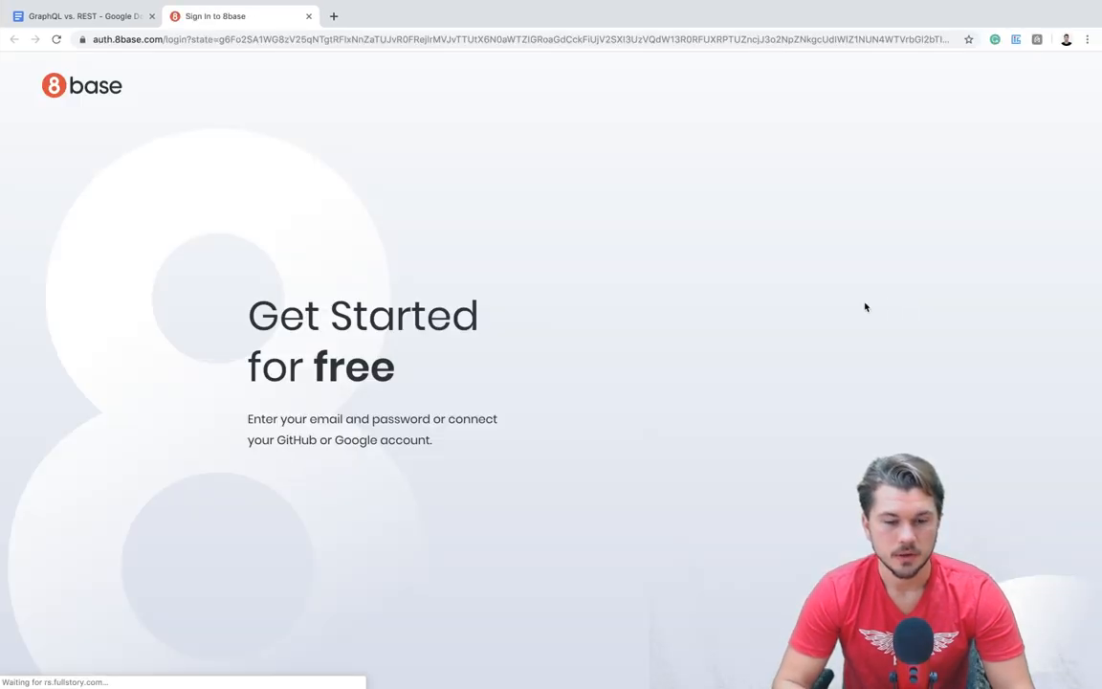
pyautogui.click(769, 413)
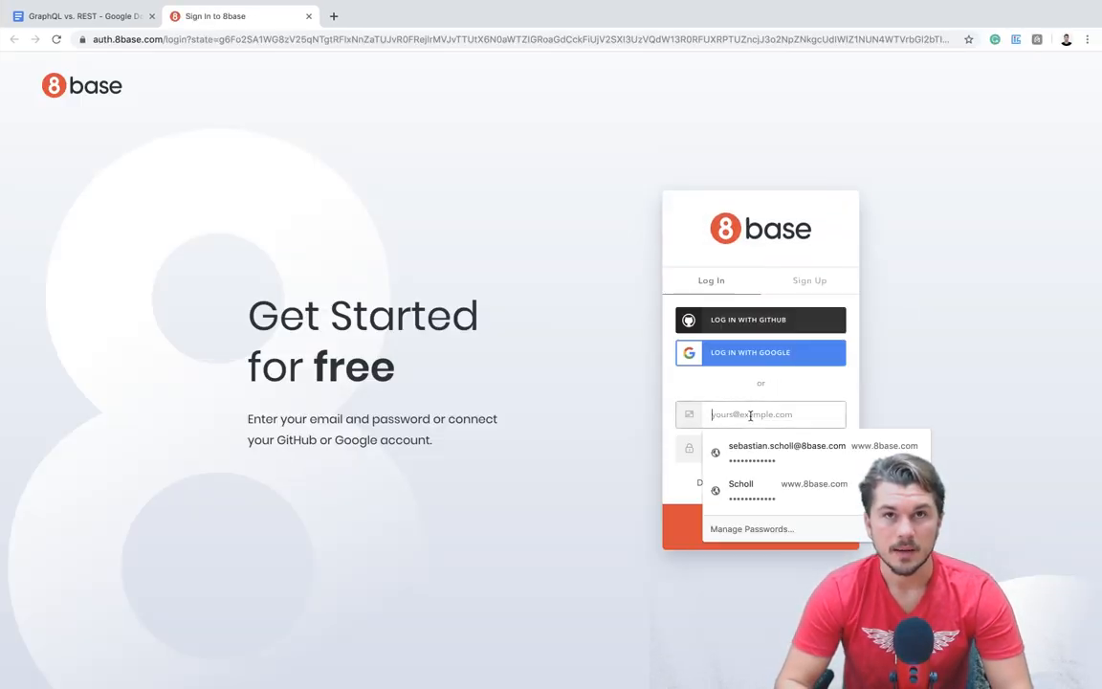
pyautogui.write('s')
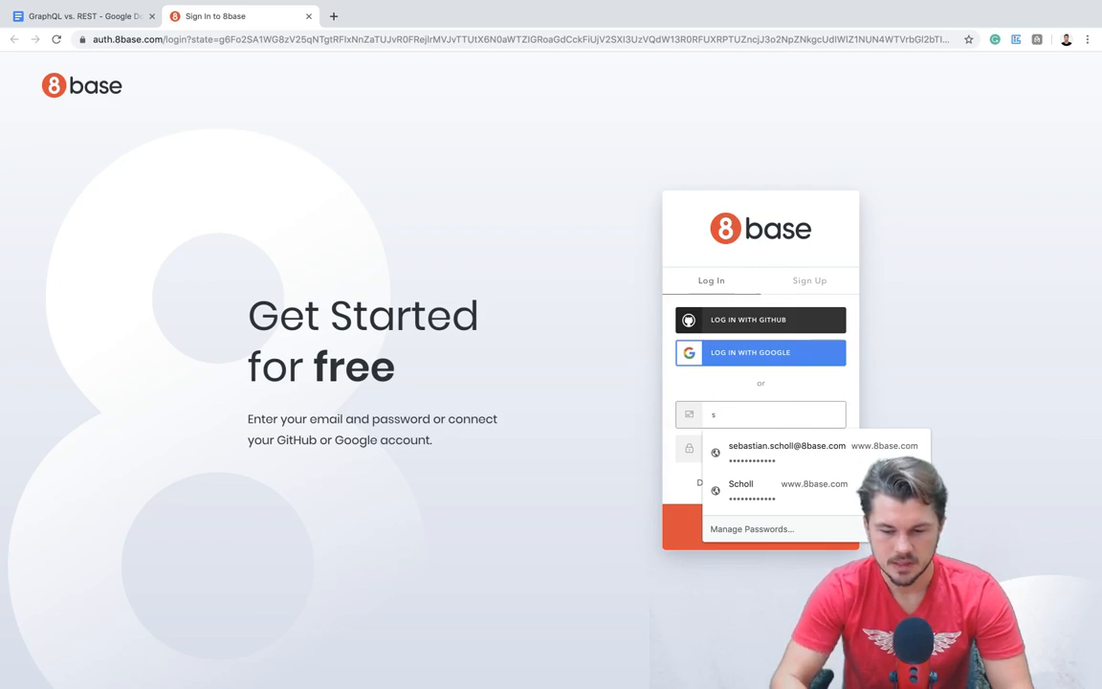
pyautogui.click(788, 445)
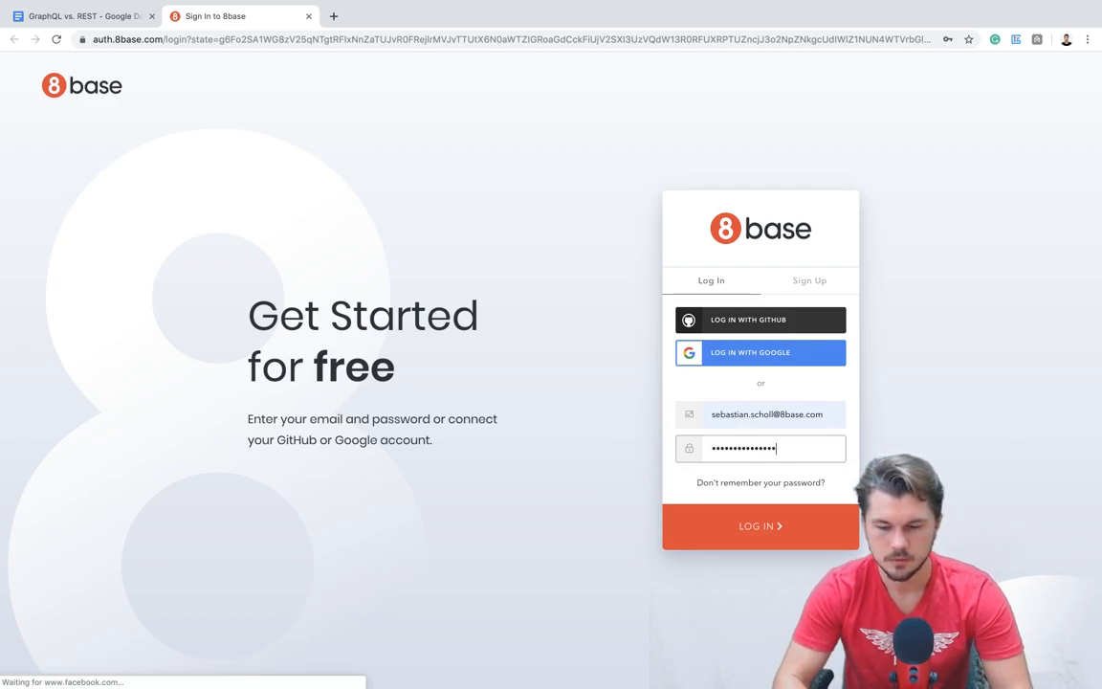
pyautogui.click(762, 526)
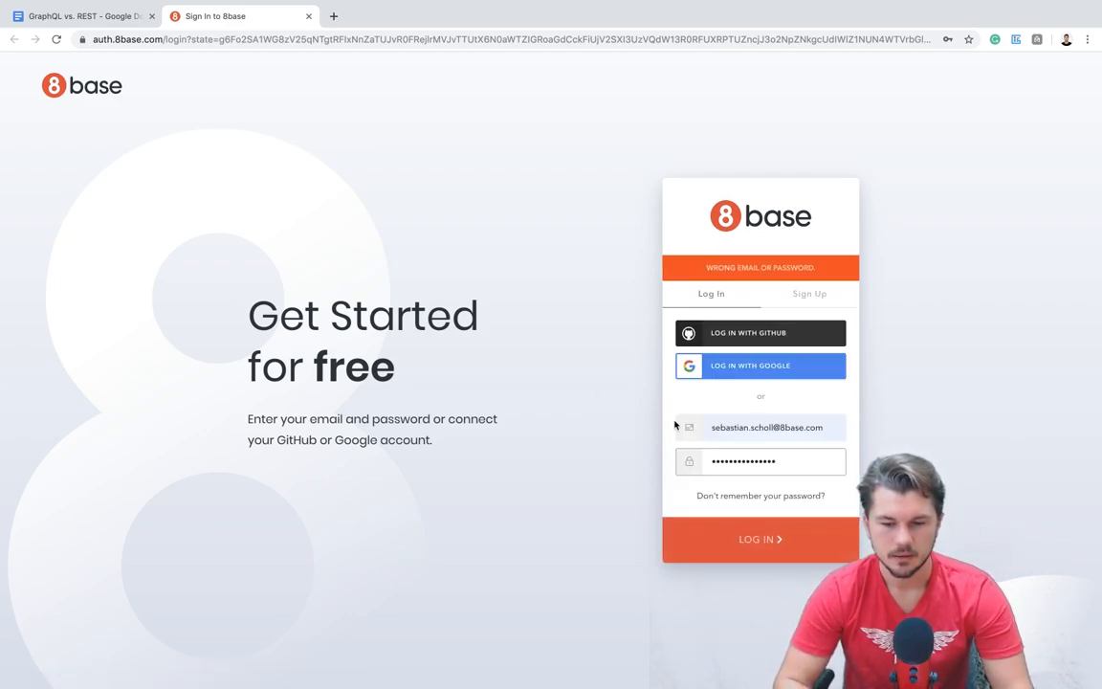
pyautogui.click(759, 539)
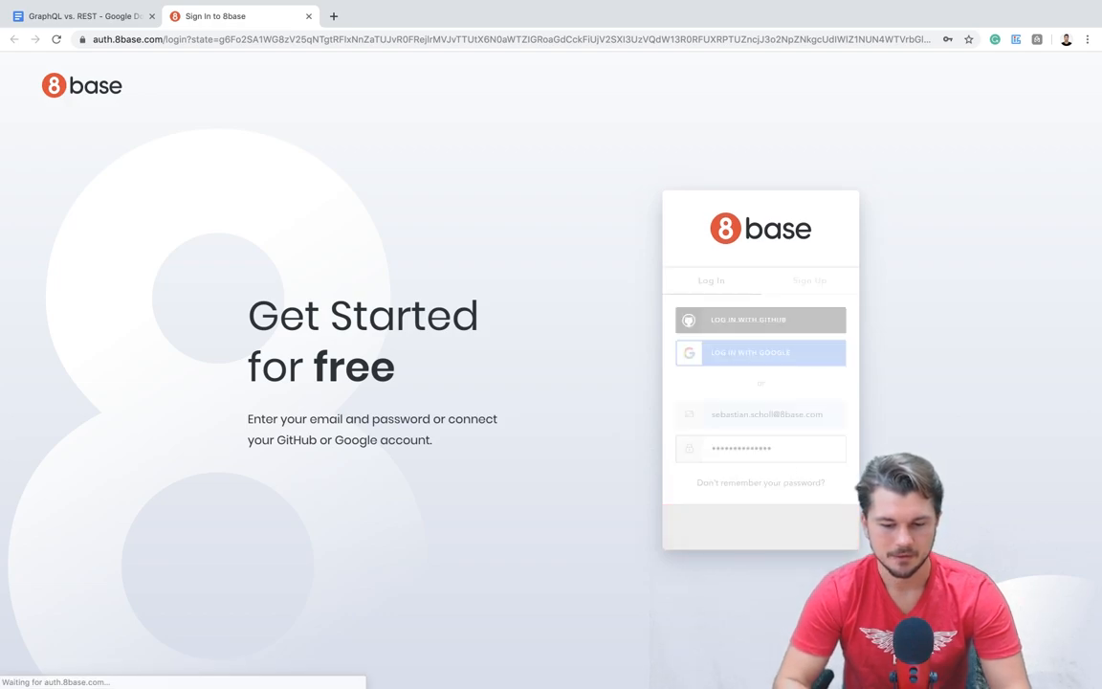
# Step: Fall back to Google sign-in so the CLI login succeeds
pyautogui.click(761, 352)
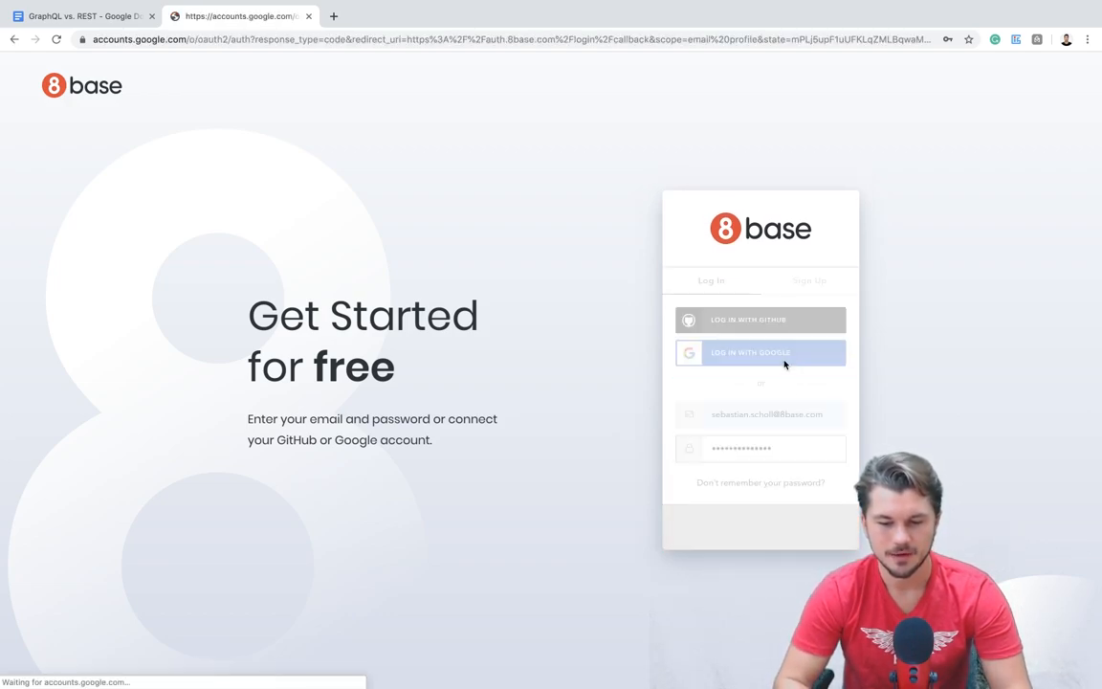
pyautogui.click(761, 352)
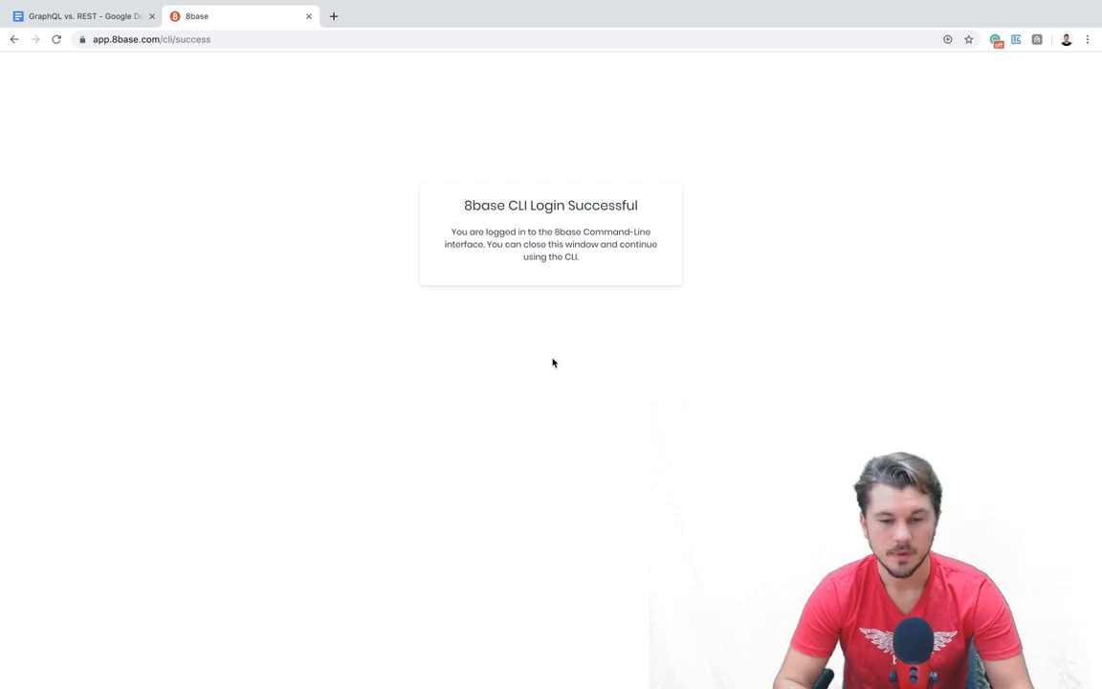
pyautogui.moveTo(547, 290)
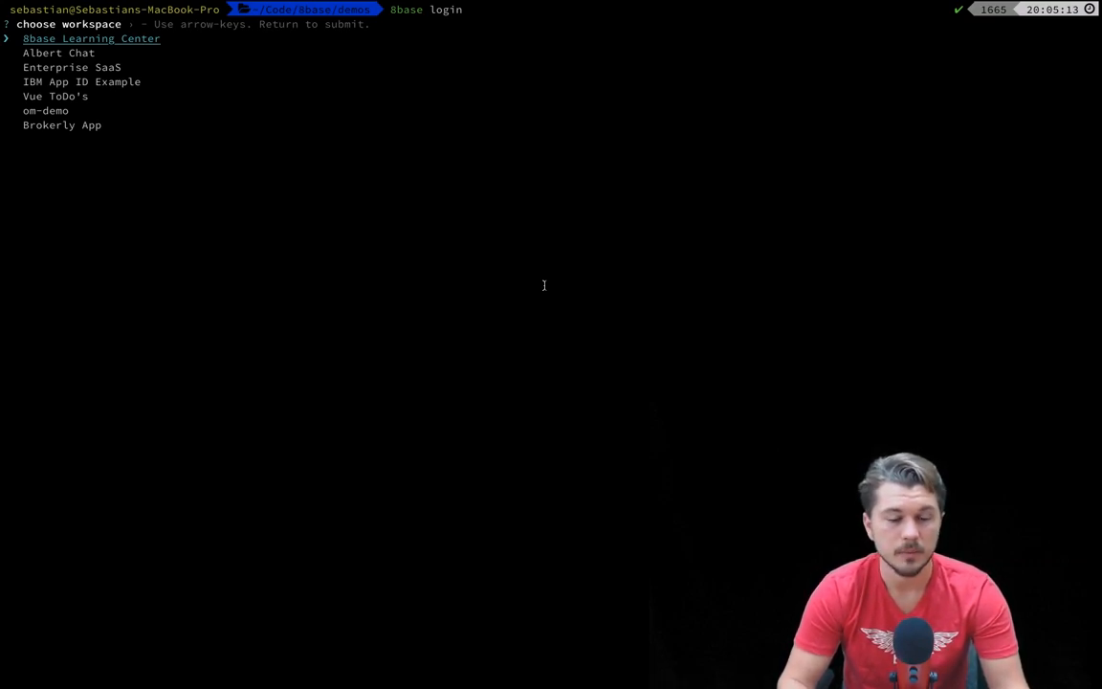
# Step: Select the Brokerly App workspace to finish login, then enter 8base config
pyautogui.press('Down')
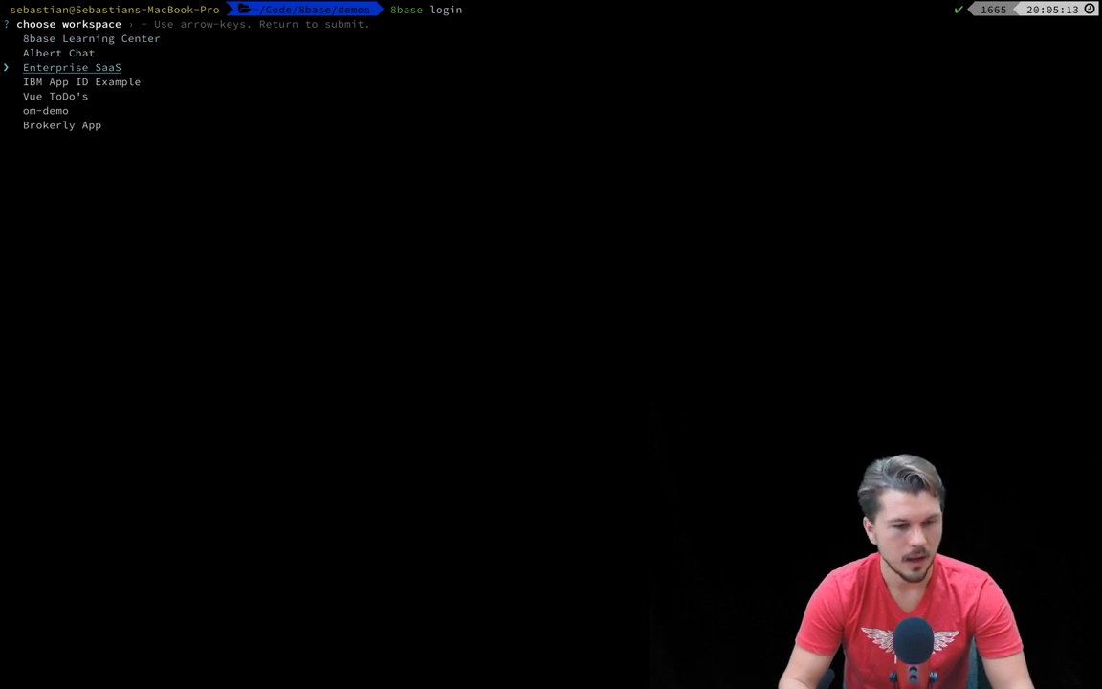
pyautogui.press('Down')
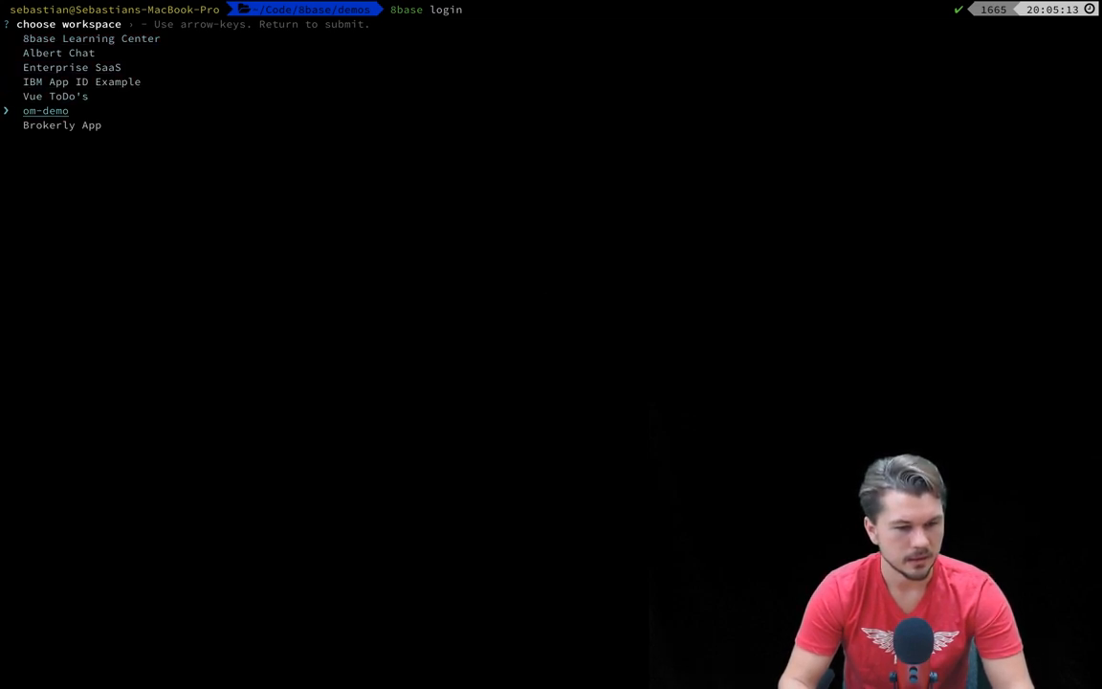
pyautogui.press('Down')
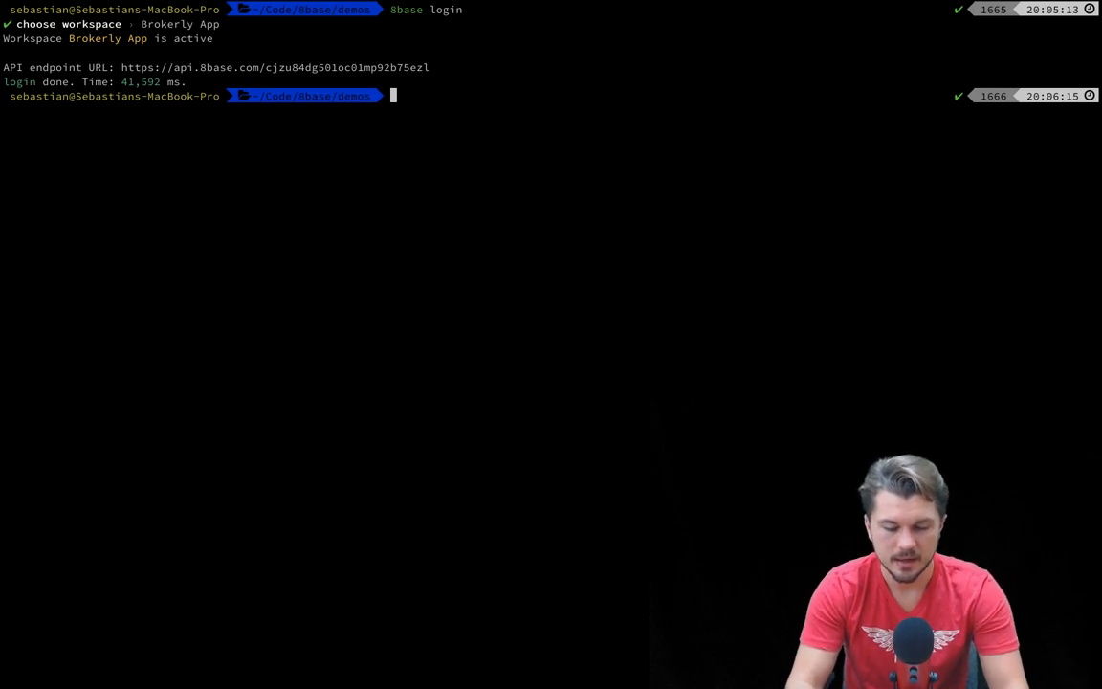
pyautogui.write('8base config')
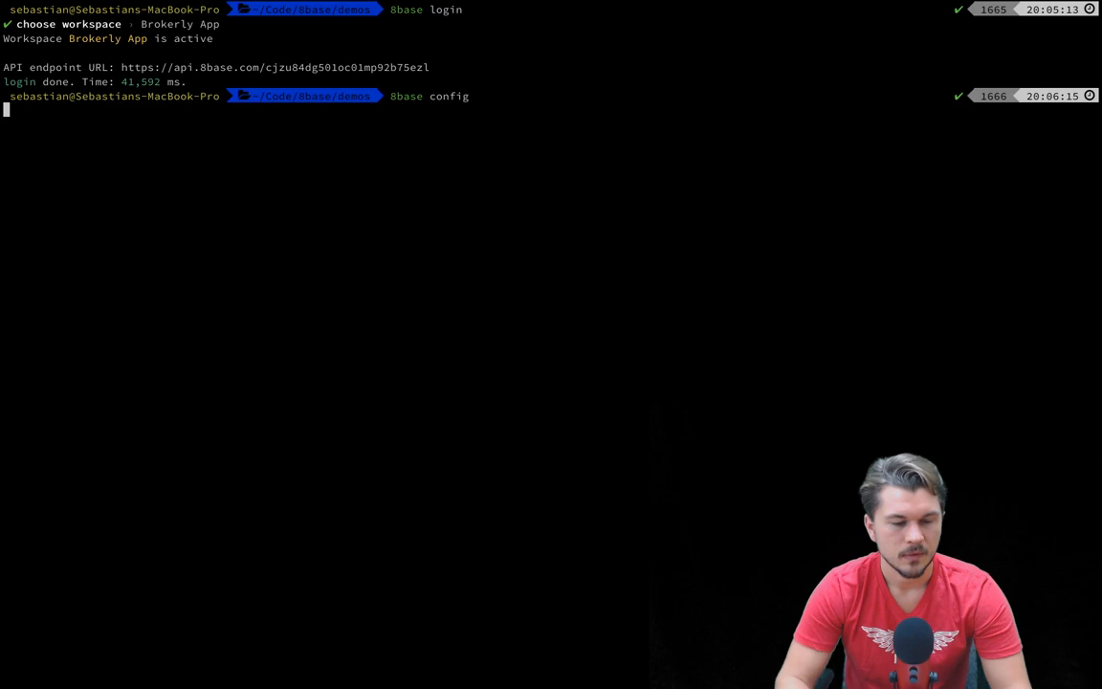
# Step: Run 8base config and confirm Brokerly App as the active workspace
pyautogui.press('Enter')
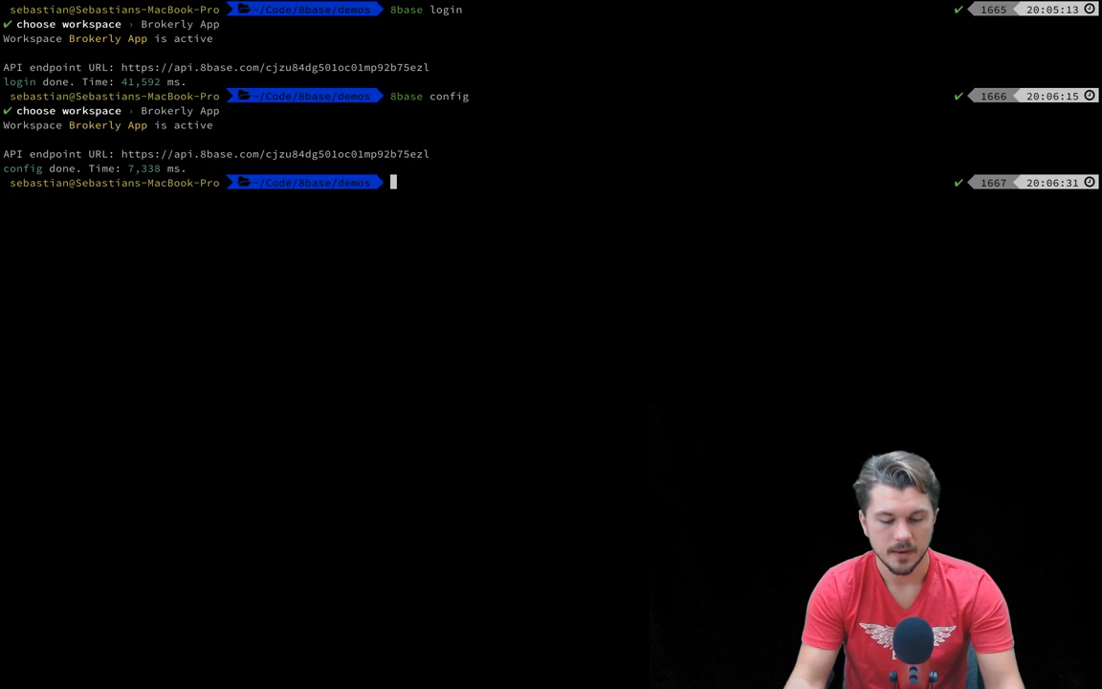
pyautogui.write('8base config')
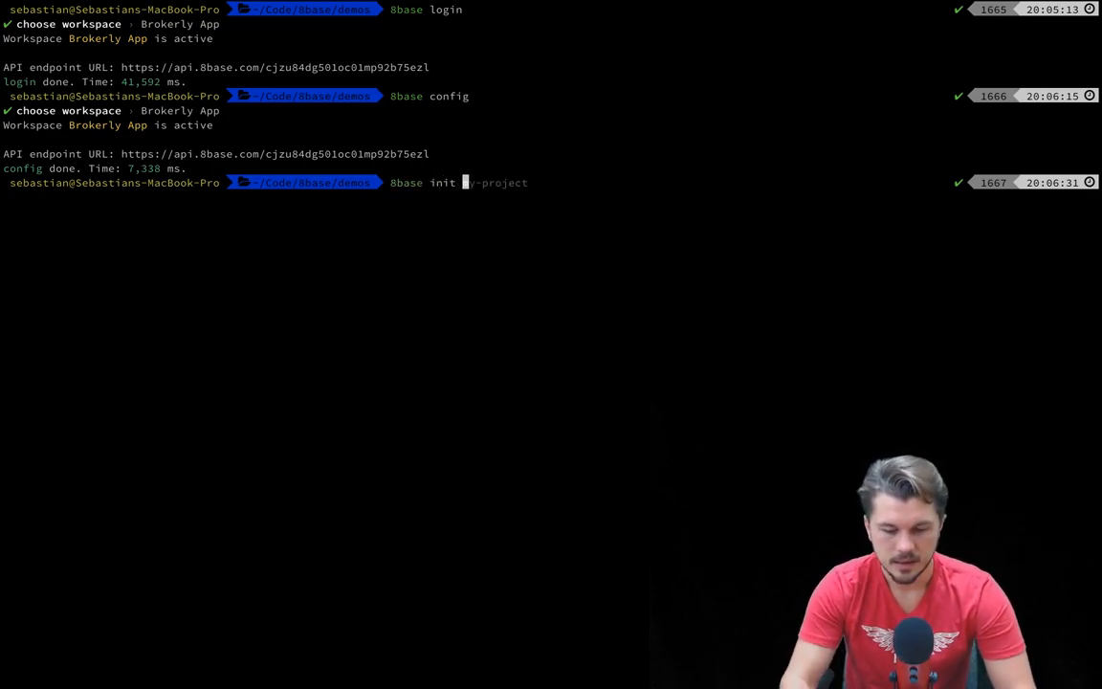
# Step: Create the brokerly-app project, move into it and run npm install for its dependencies
pyautogui.write('brokerly-app')
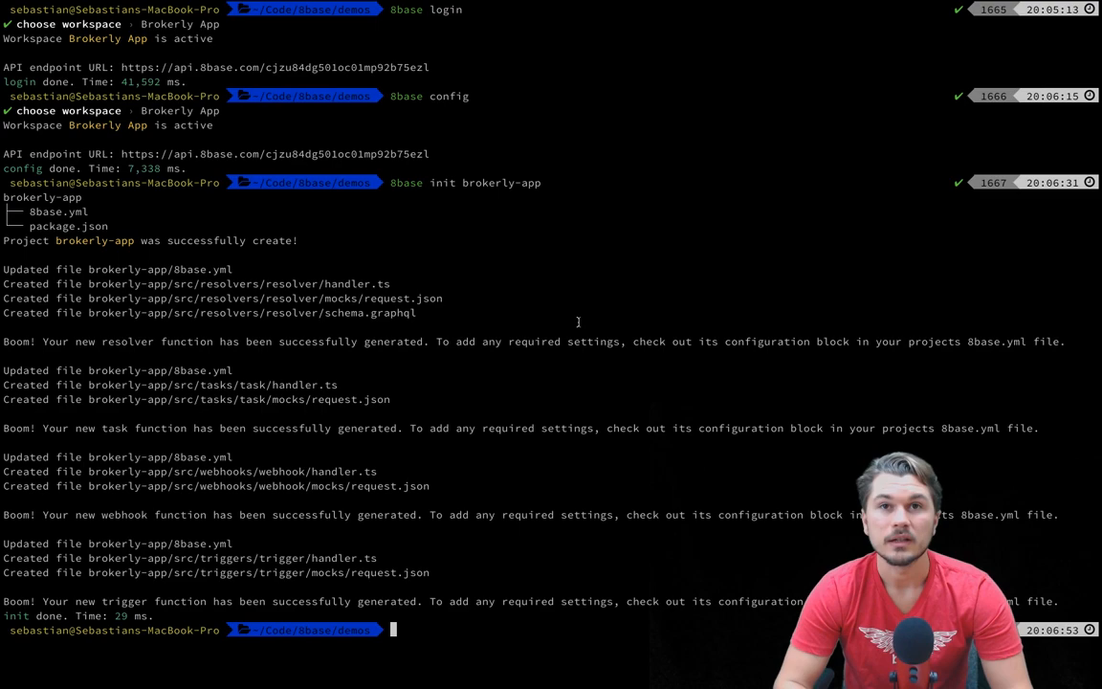
pyautogui.write('cd')
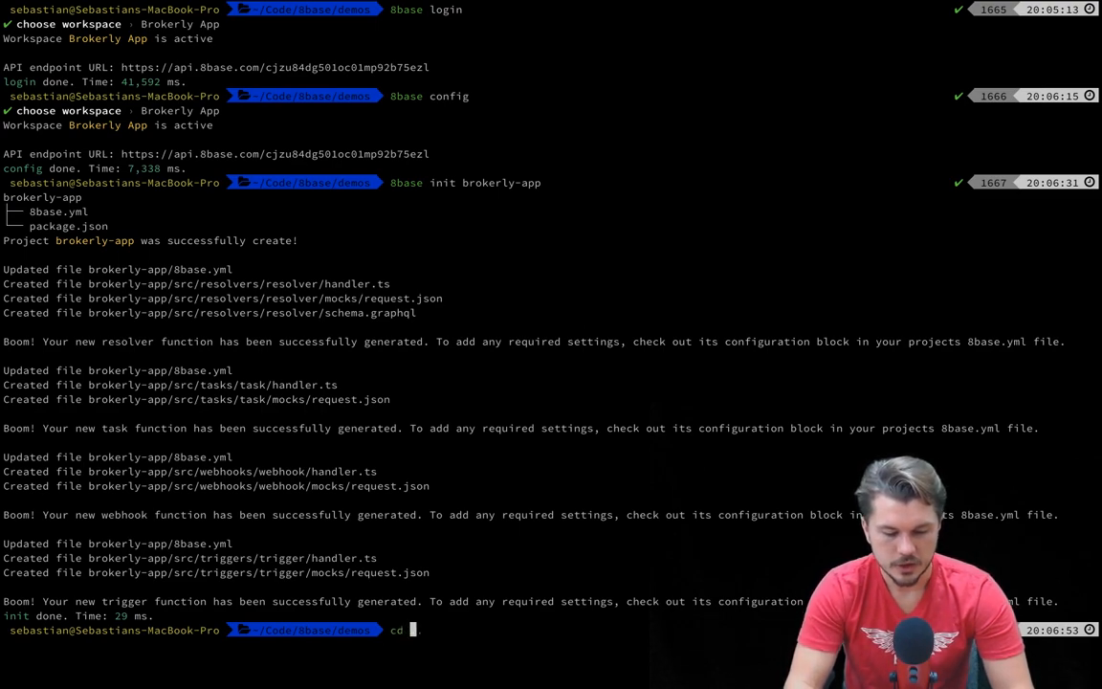
pyautogui.write('brokerly-app/')
pyautogui.write('ls')
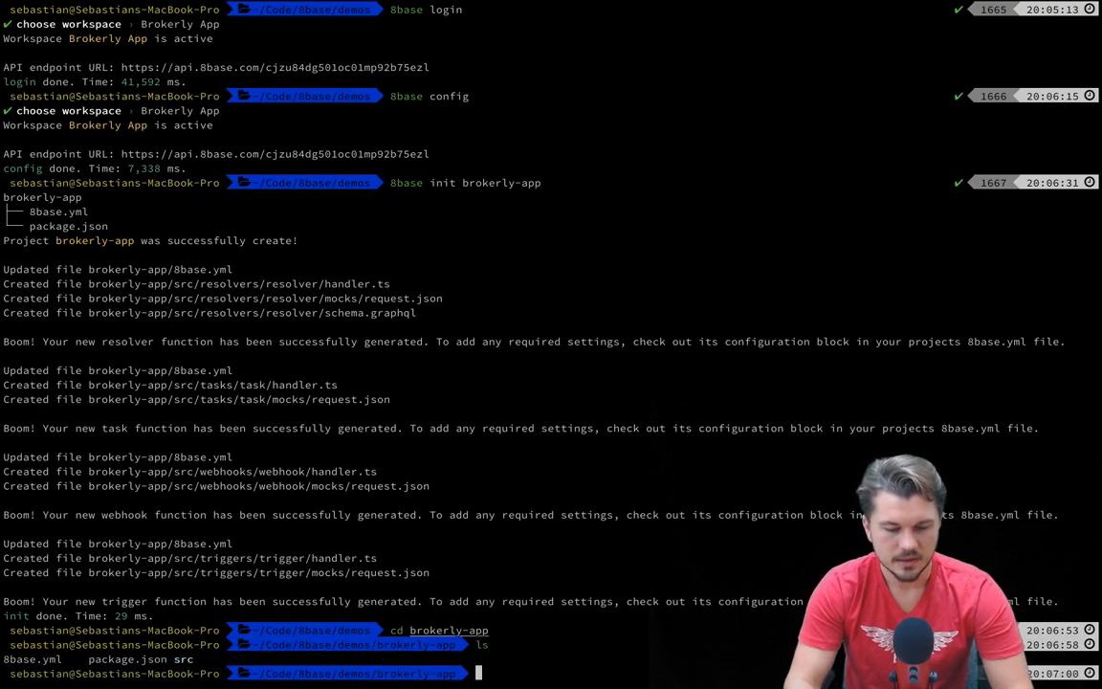
pyautogui.write('npm install 8base -g')
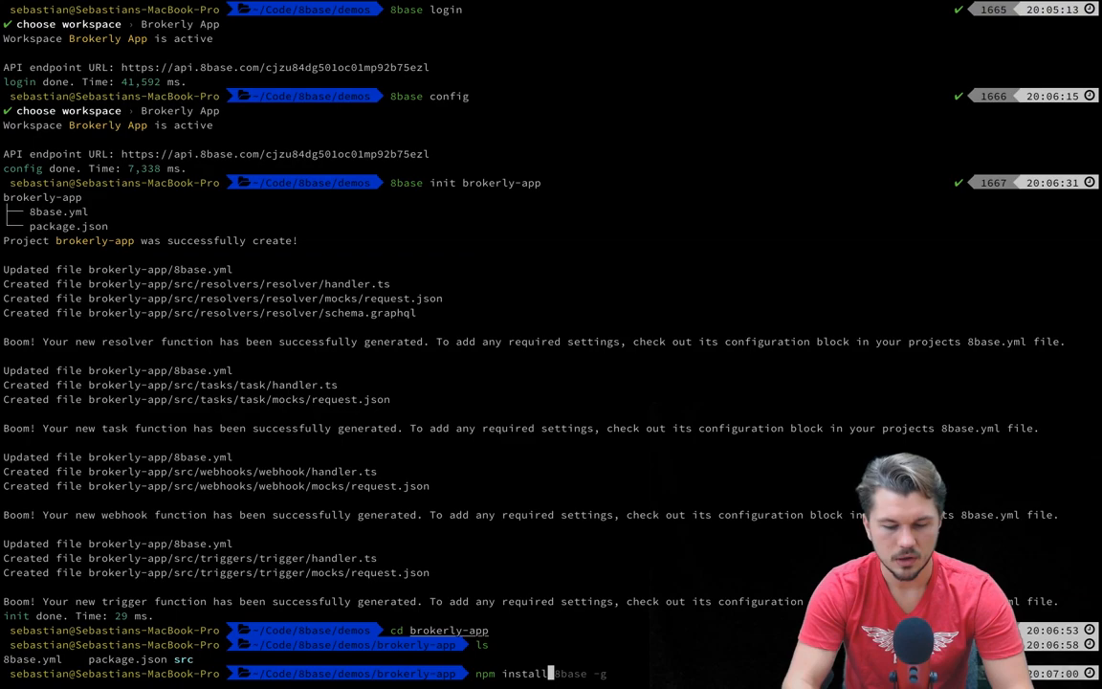
pyautogui.press('Return')
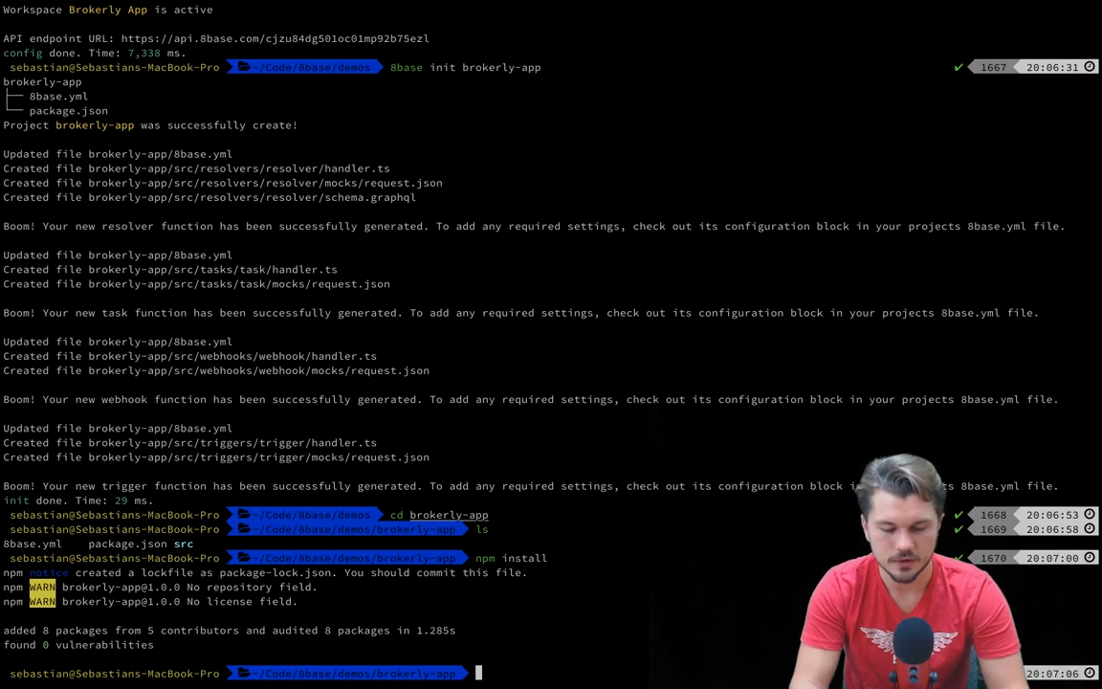
# Step: Generate the helloWorld resolver with 8base g resolver helloWorld
pyautogui.write('8base init brokerly-app')
pyautogui.write('8base g resolver he')
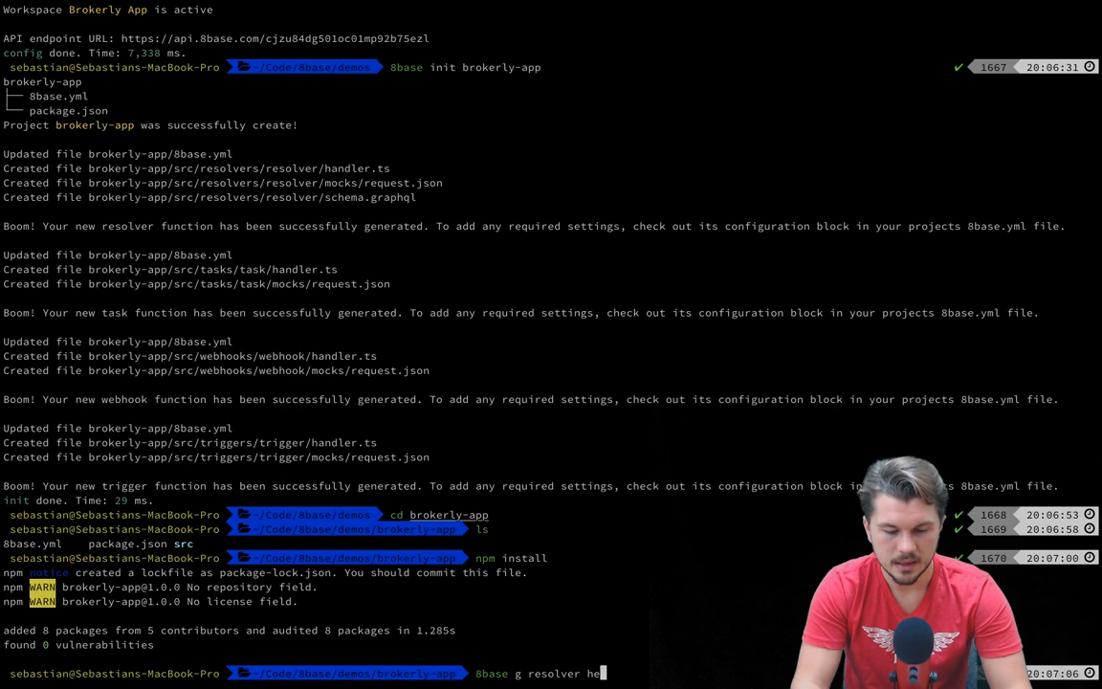
pyautogui.write('llo')
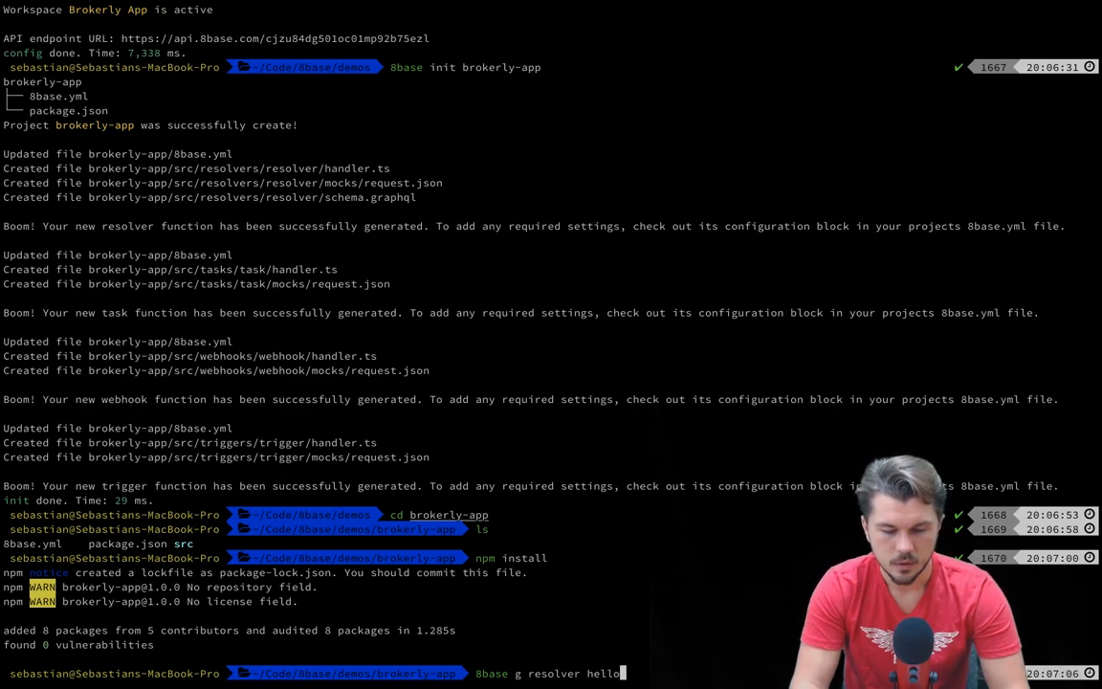
pyautogui.write('World')
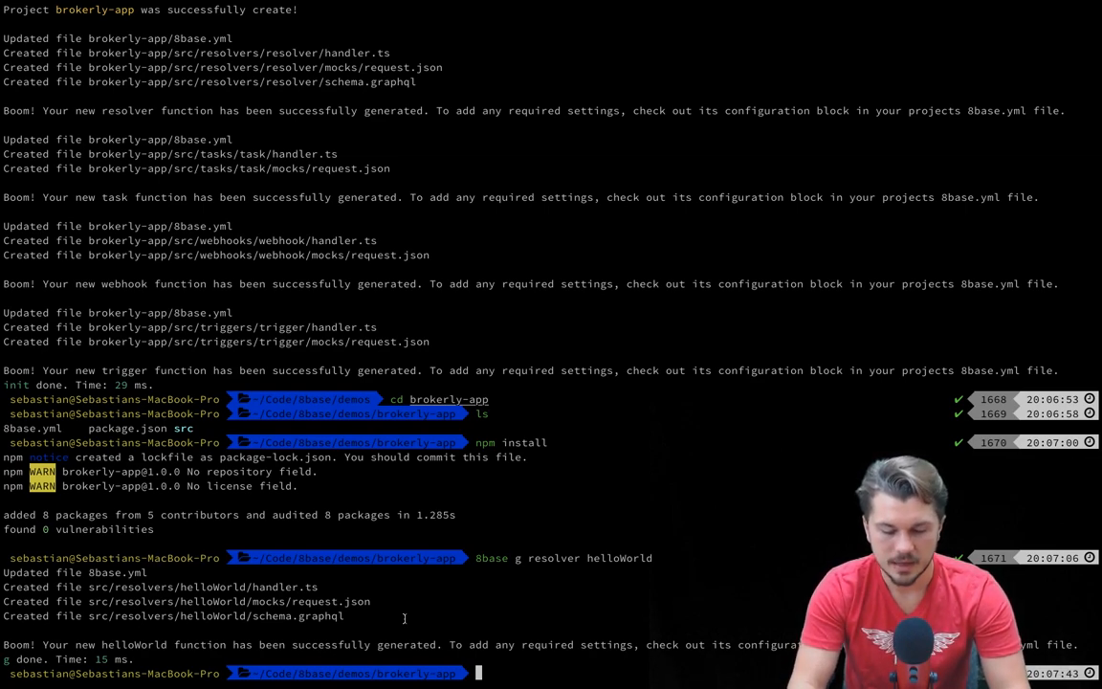
# Step: Invoke helloWorld locally with its mocks/request.json, returning "Resolver recieved: bar"
pyautogui.write('8base init brokerly-app')
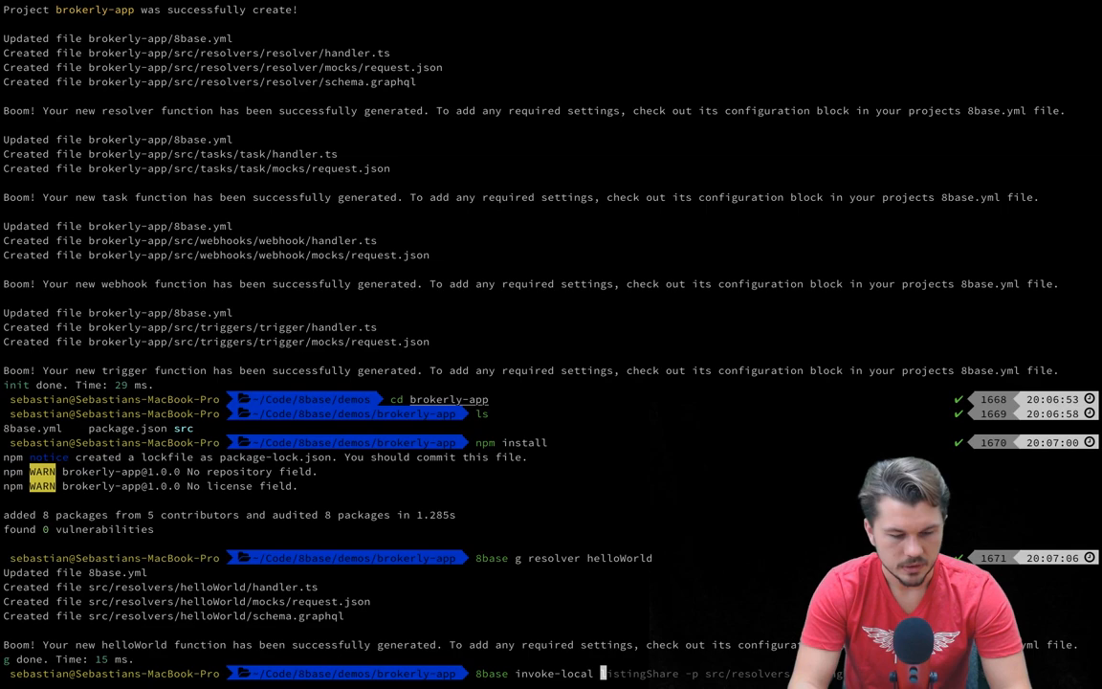
pyautogui.write('helloResolver')
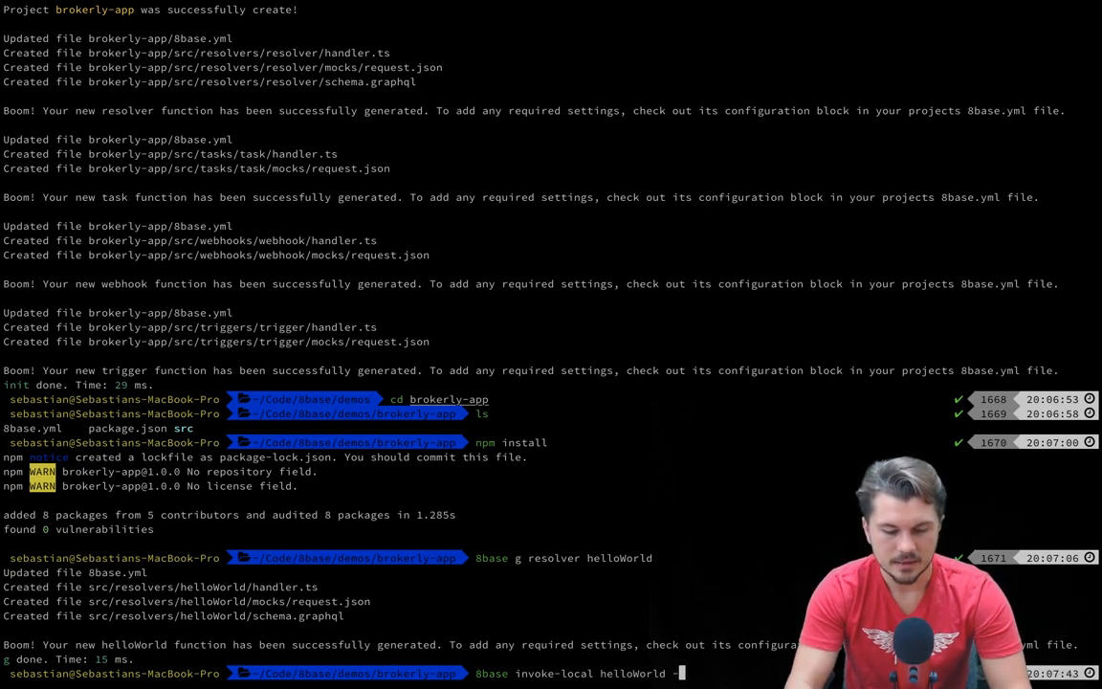
pyautogui.write('-p')
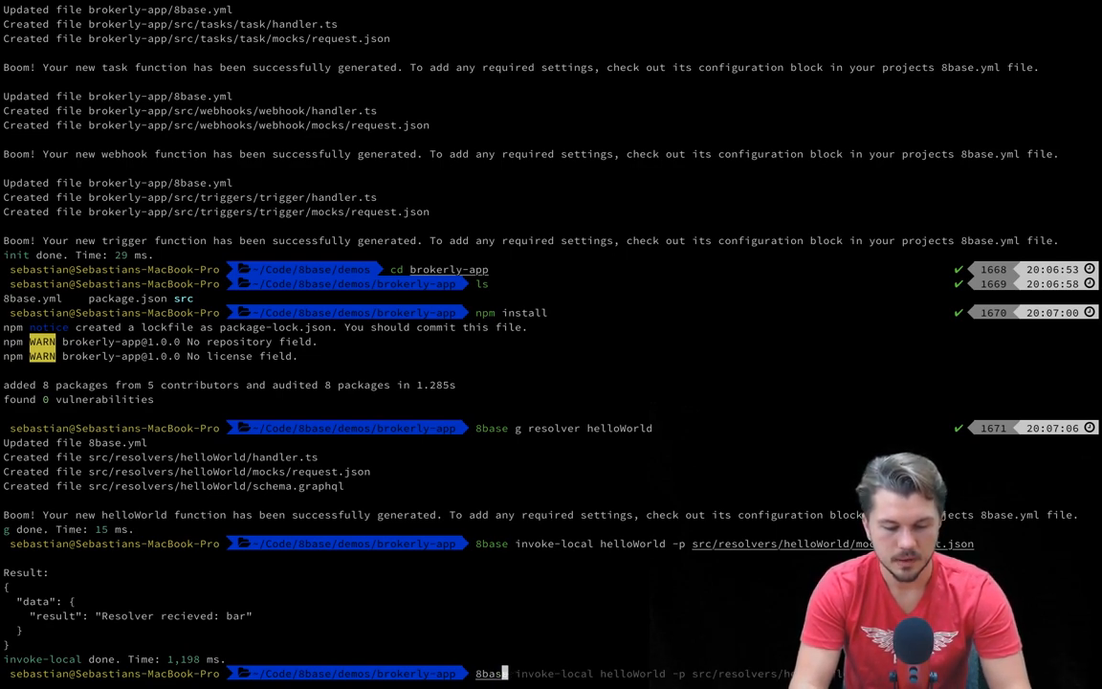
# Step: Run 8base deploy, then enter 8base invoke helloWorld -j with the foo: bar JSON payload
pyautogui.write('deploy')
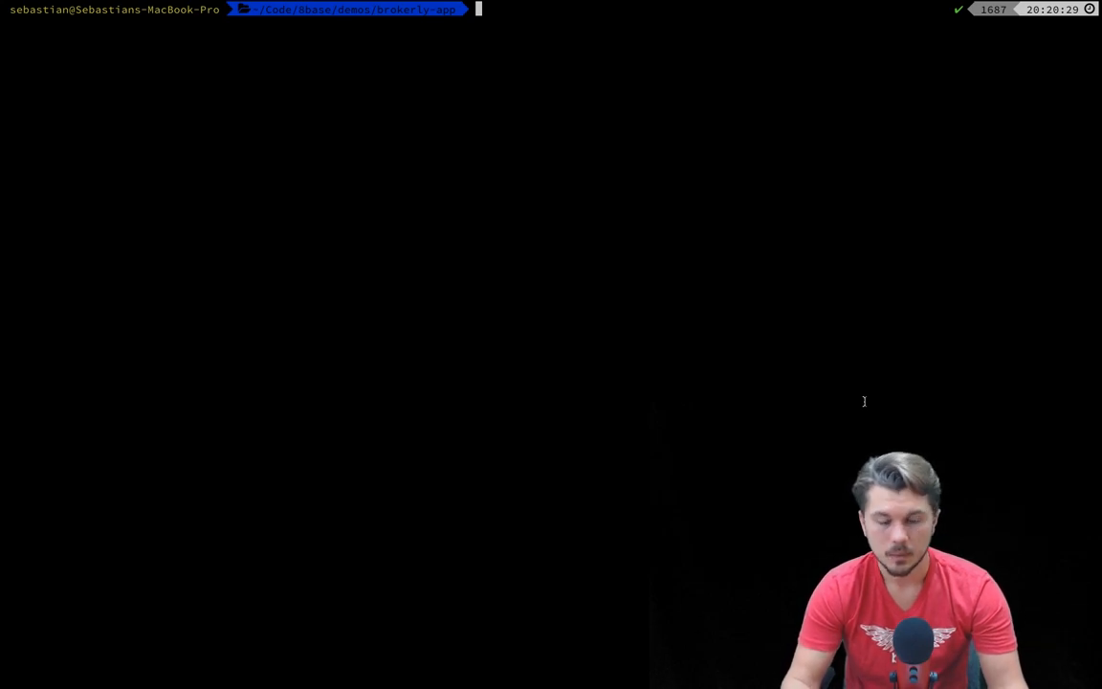
pyautogui.write('8base invoke helloWorld -j "{ \\"data\\": {\\"foo\\":\\"bar\\"} }"')
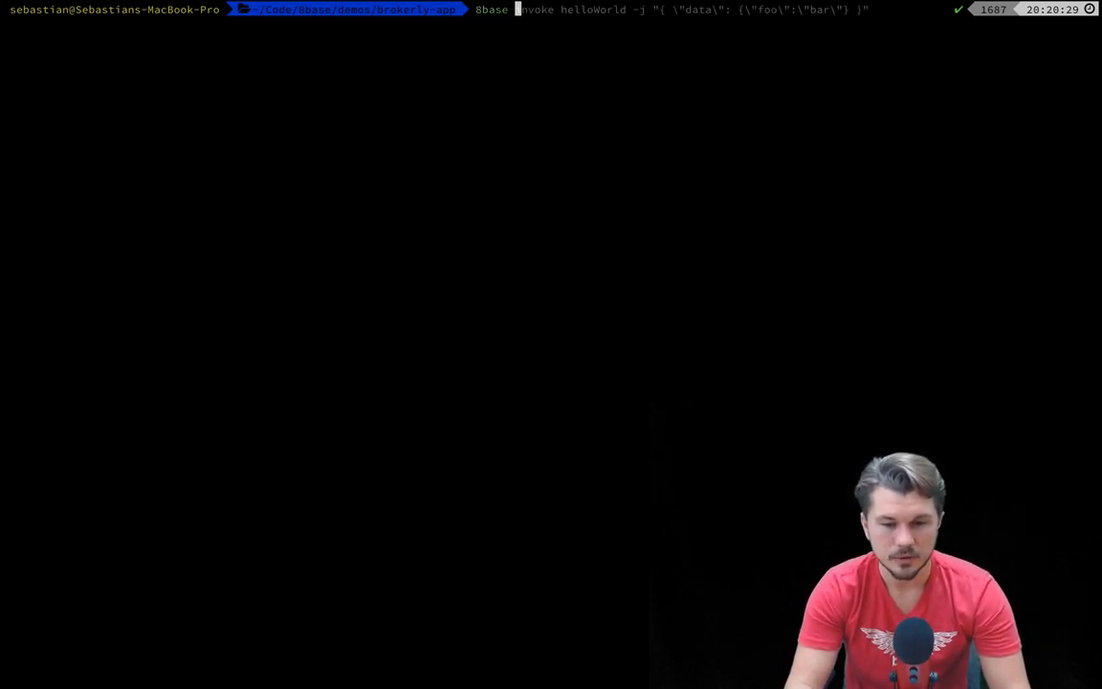